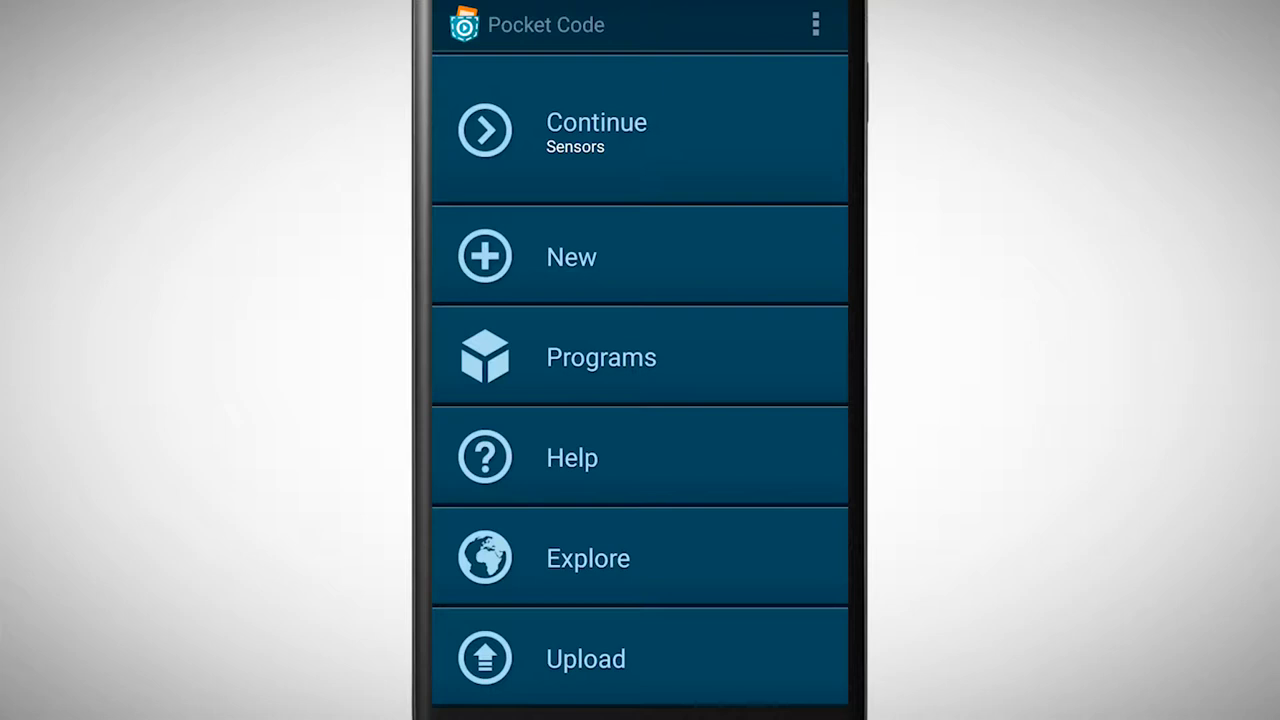
Step: Open the Sensors program, add a new Penguin object, and open its scripts
click(640, 130)
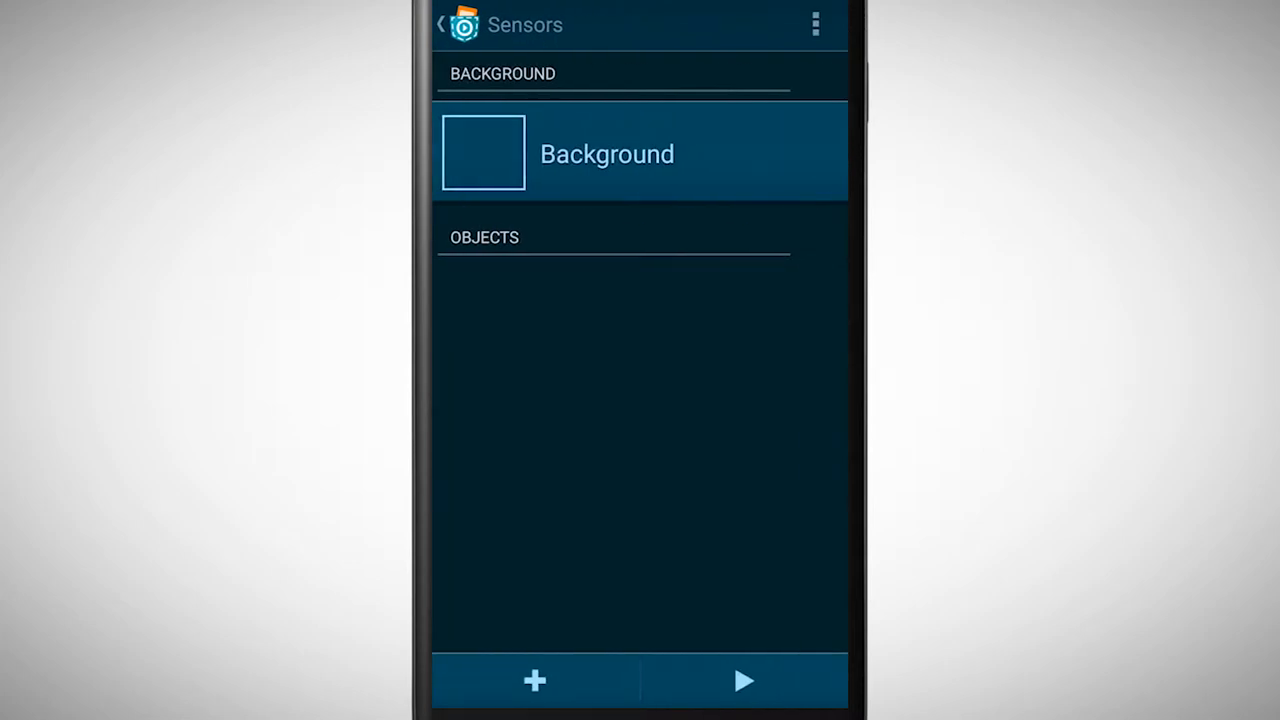
click(535, 681)
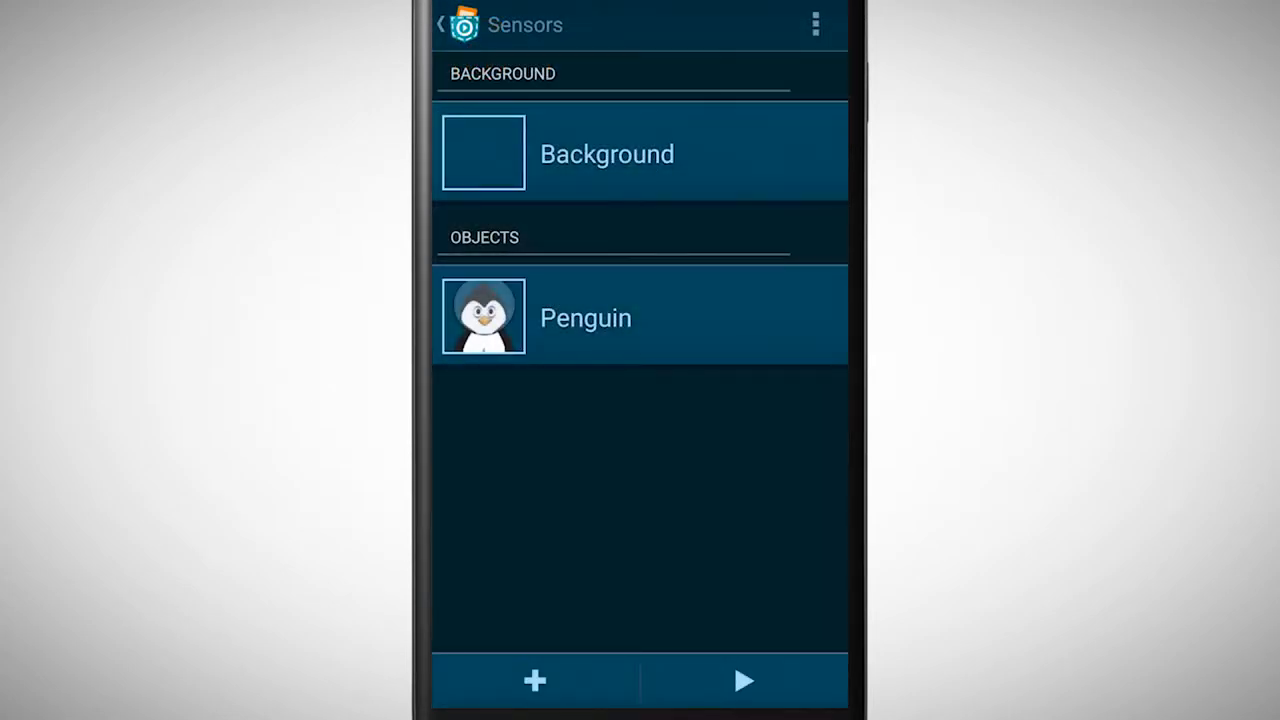
click(744, 681)
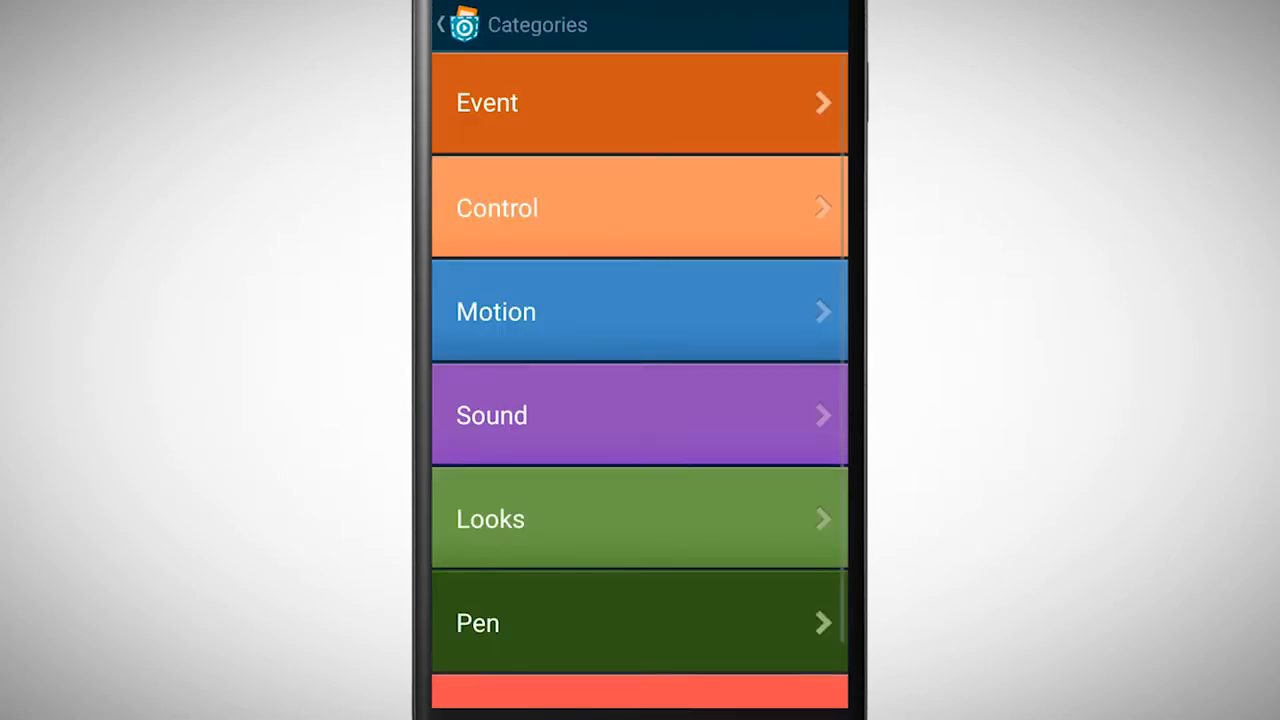
Step: Add When program starts with a Change X by 10 brick, and open its value
click(640, 102)
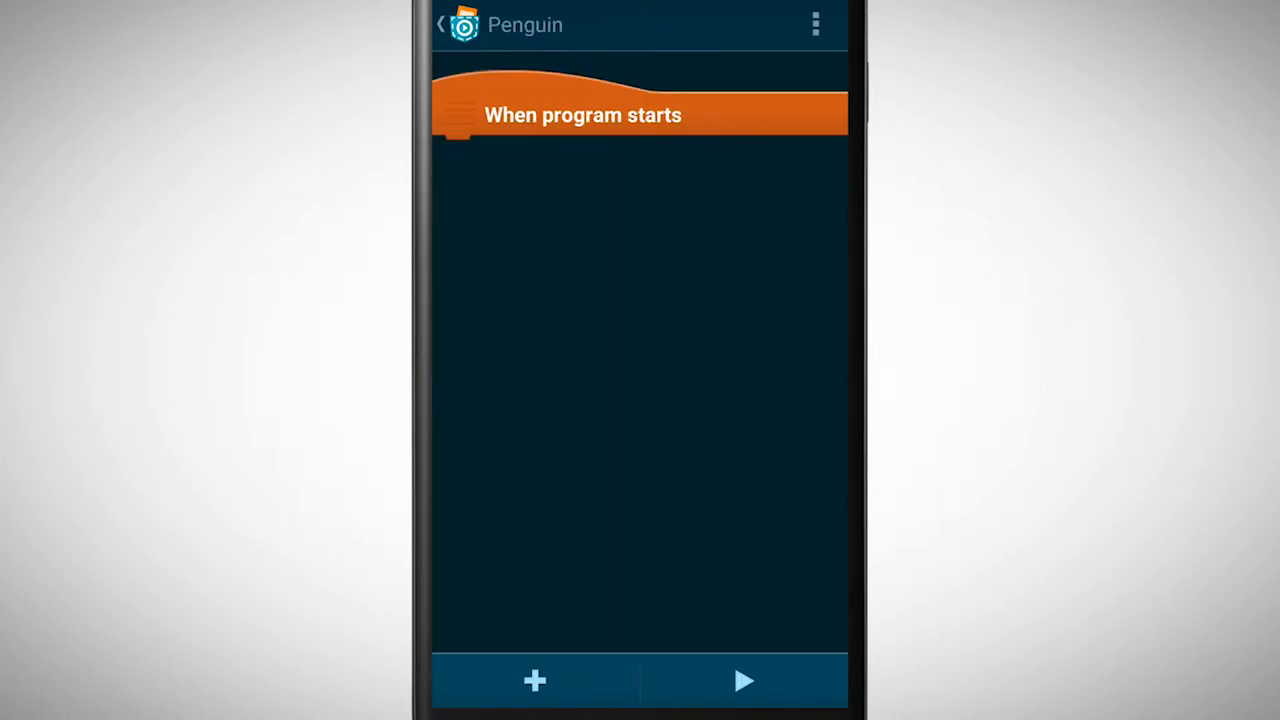
click(535, 681)
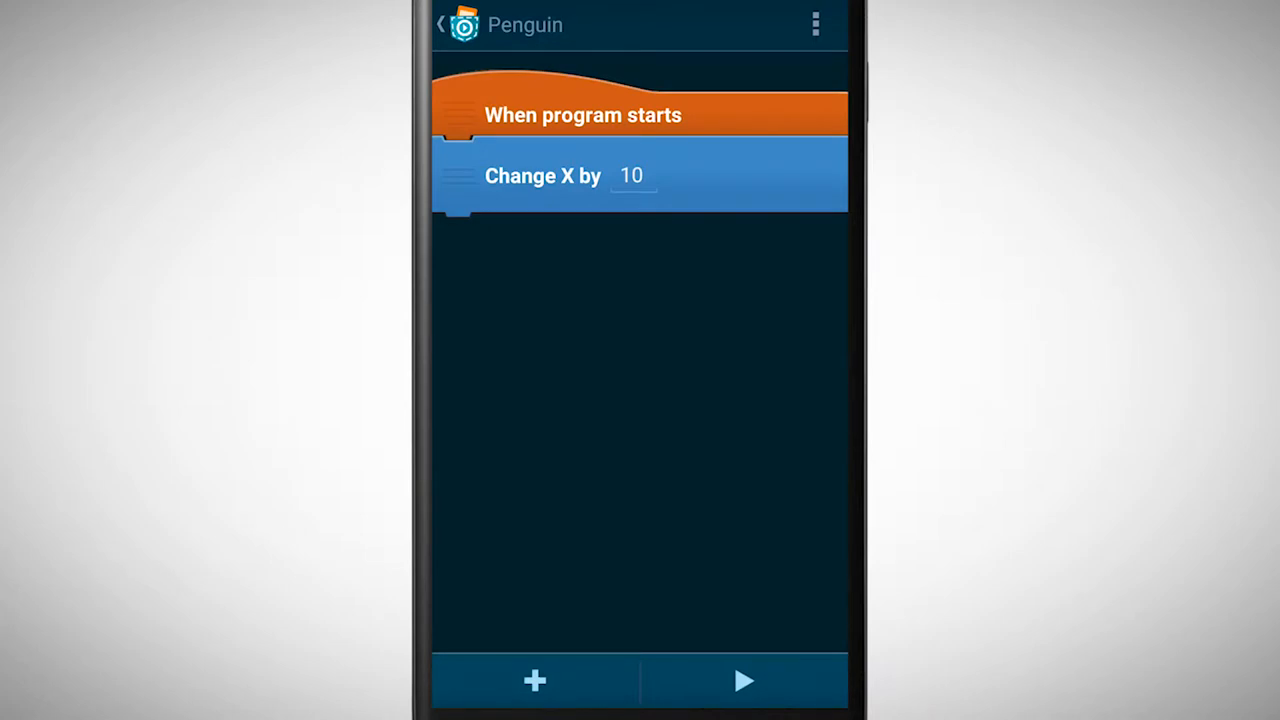
click(632, 175)
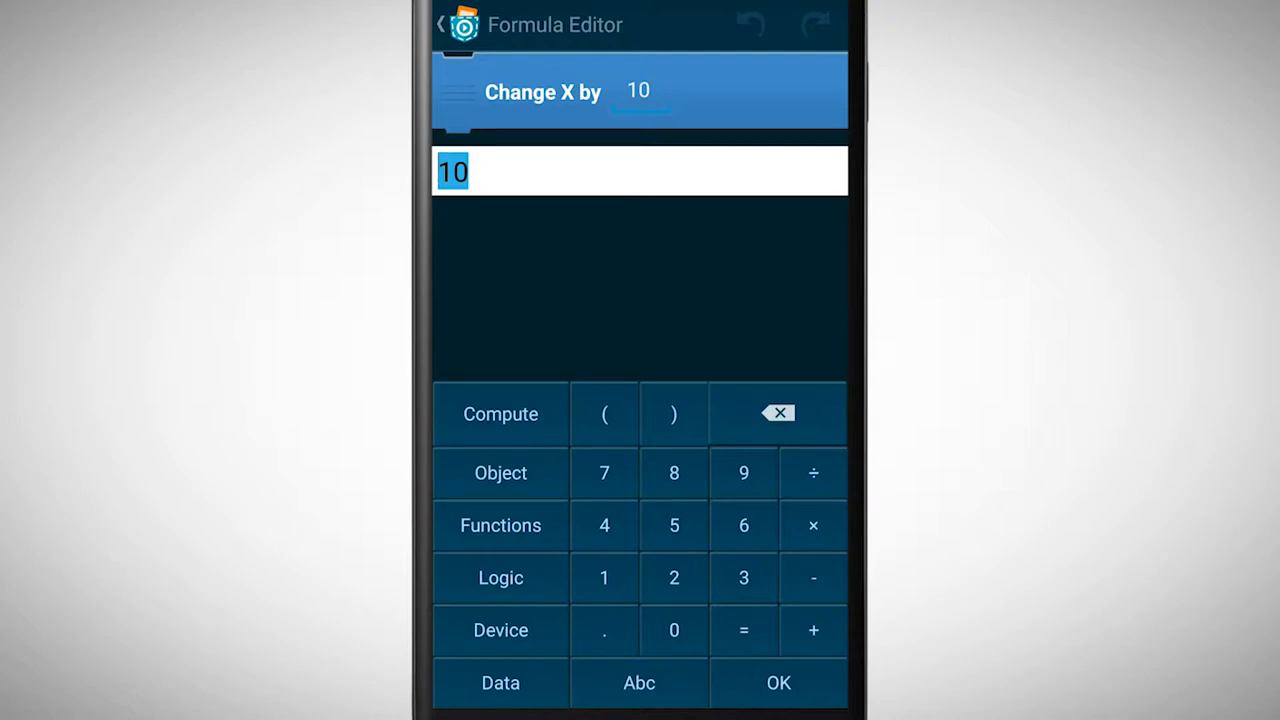
Step: Replace the Change X amount with the inclination_x device sensor and confirm
click(500, 630)
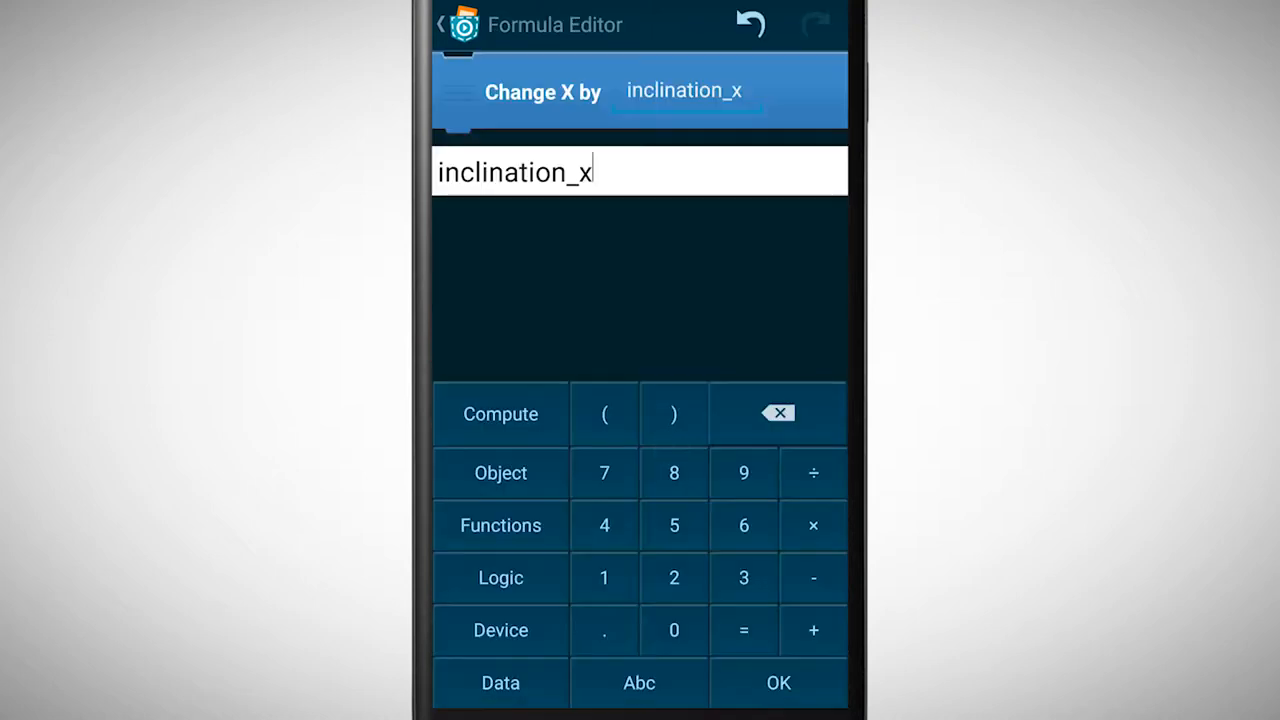
click(778, 682)
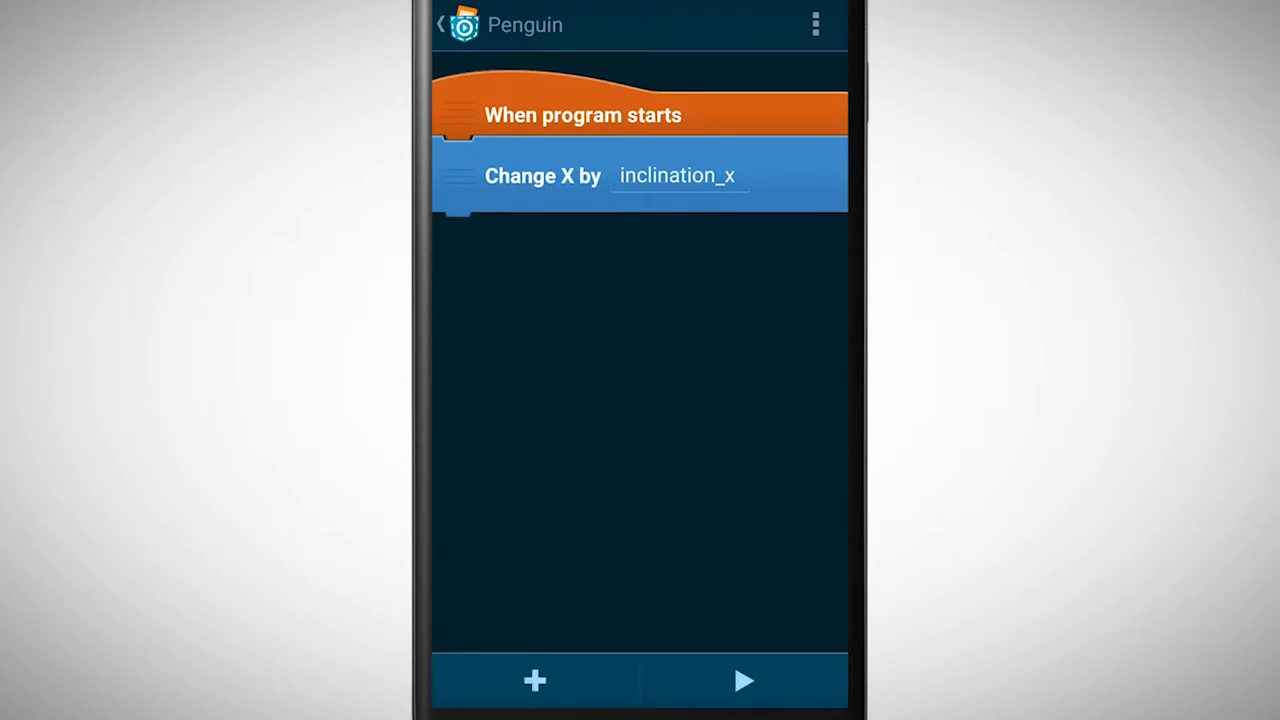
Step: Reopen the brick category list for the Penguin's script
click(744, 681)
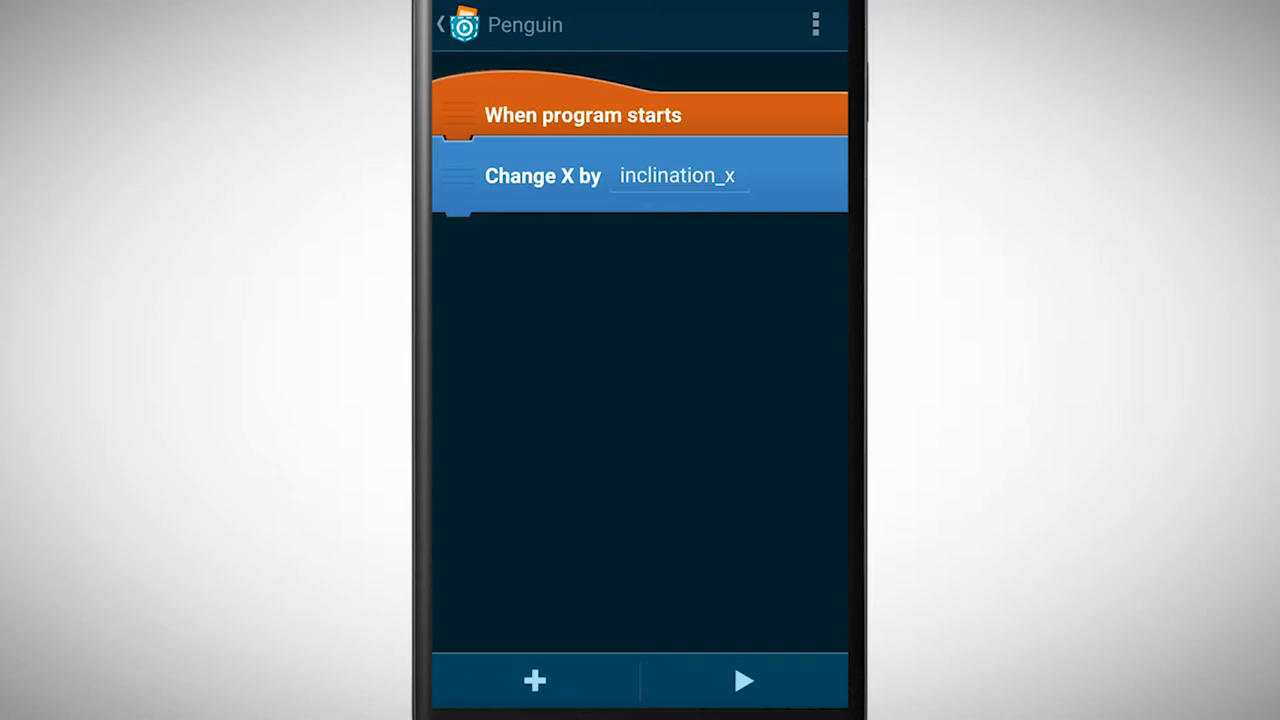
click(534, 681)
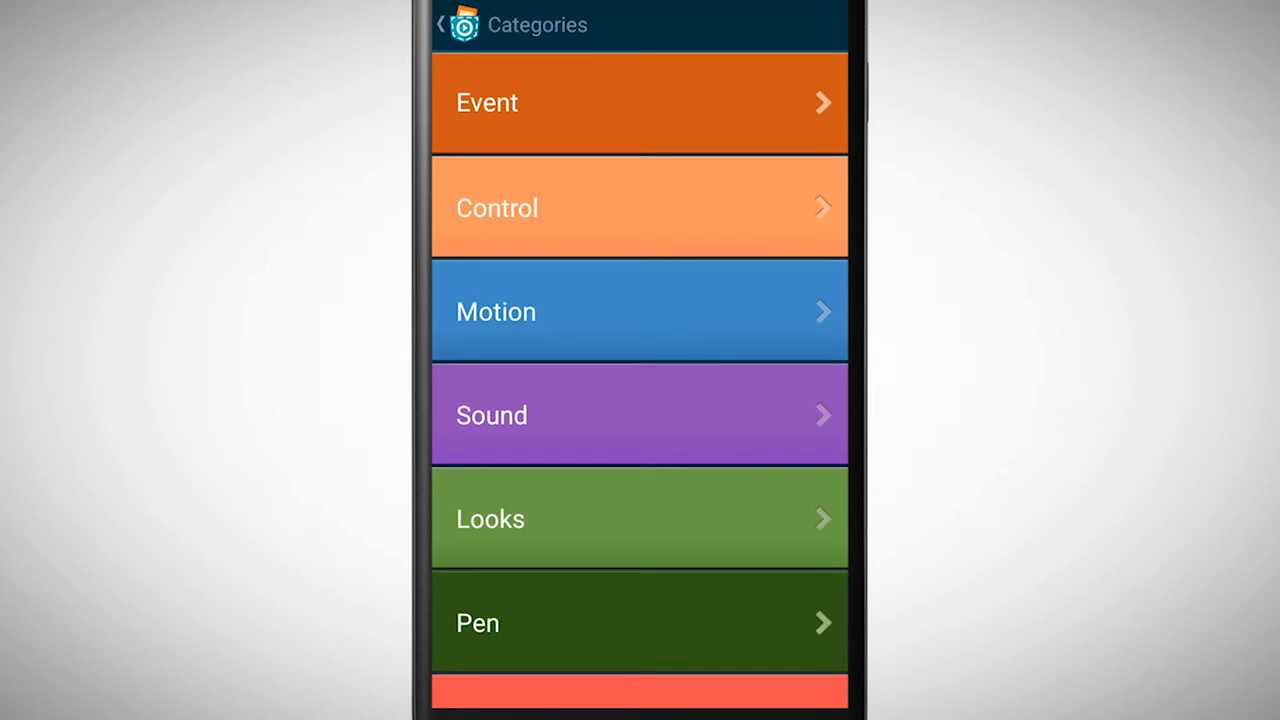
Step: Drop a Control Forever loop under When program starts, enclosing Change X by inclination_x
click(640, 207)
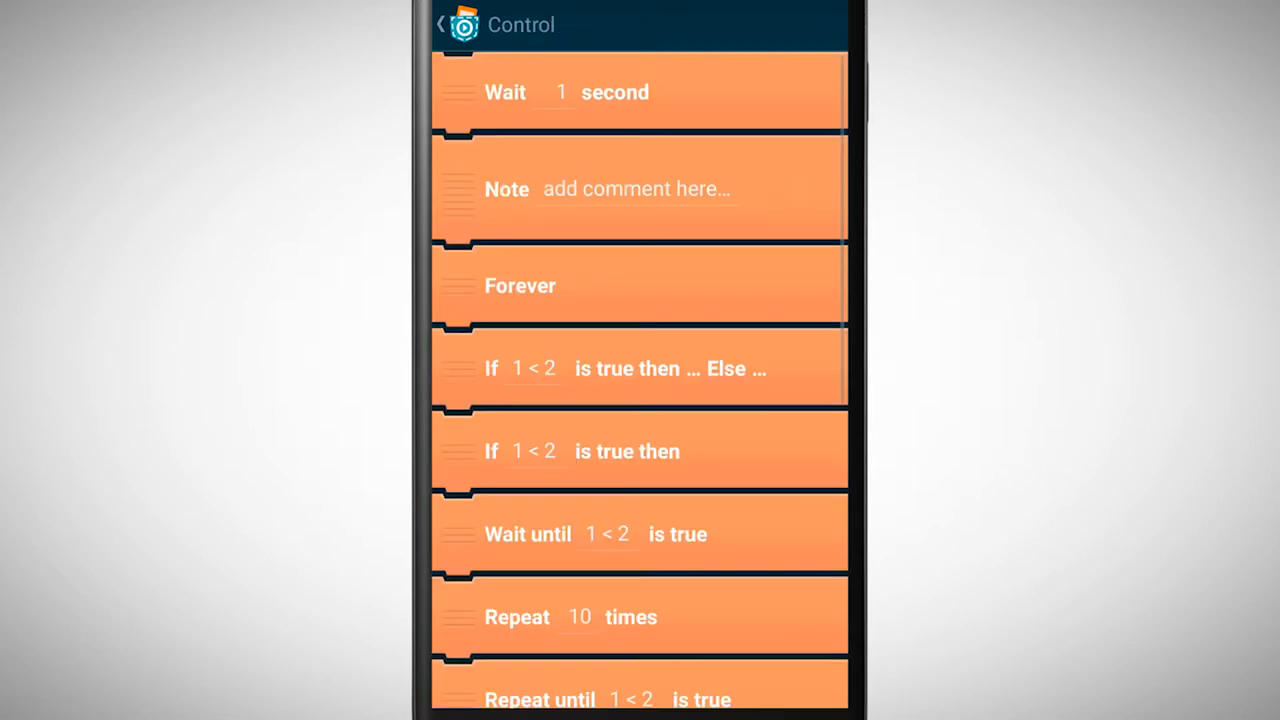
click(640, 285)
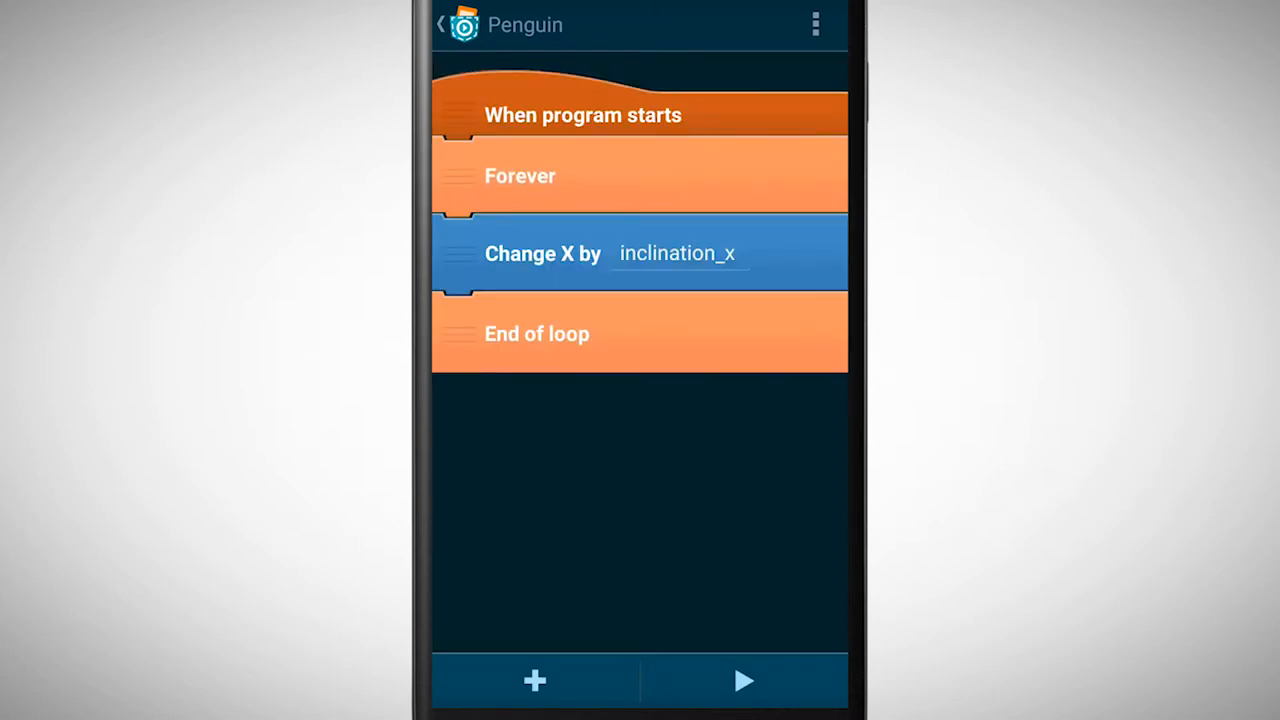
click(744, 681)
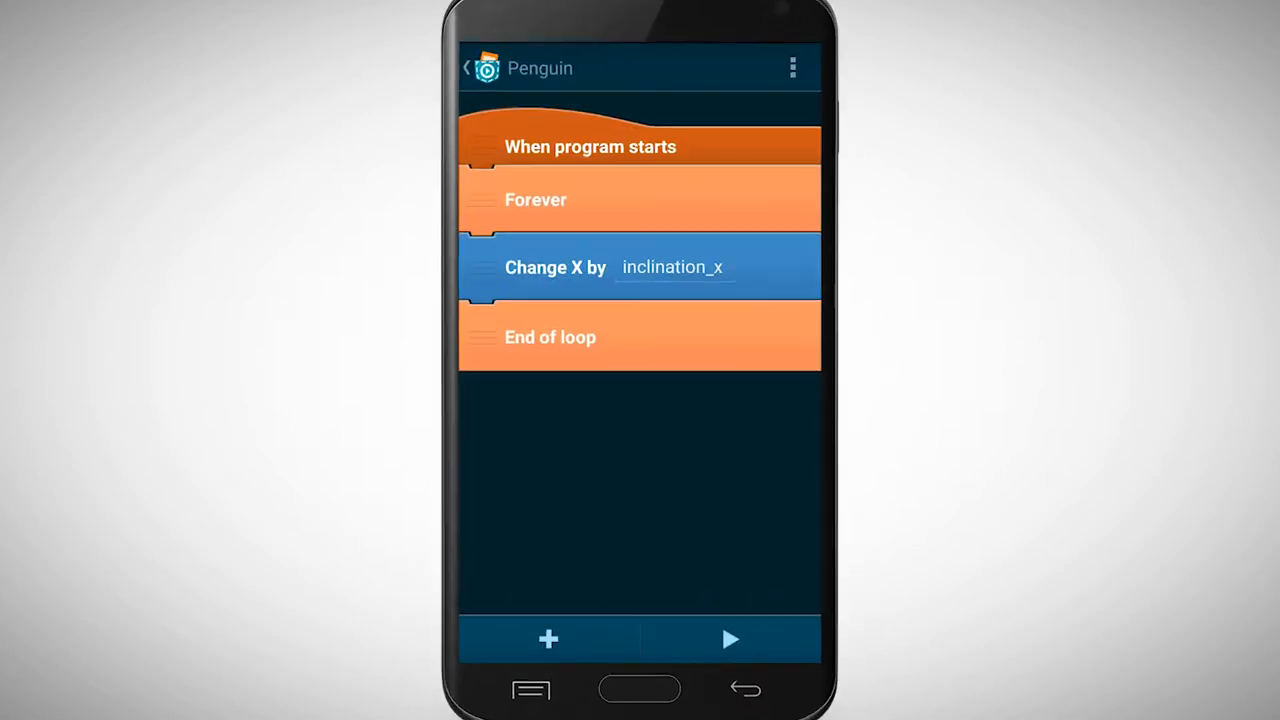
Step: Insert a minus sign so Change X uses - inclination_x
click(640, 266)
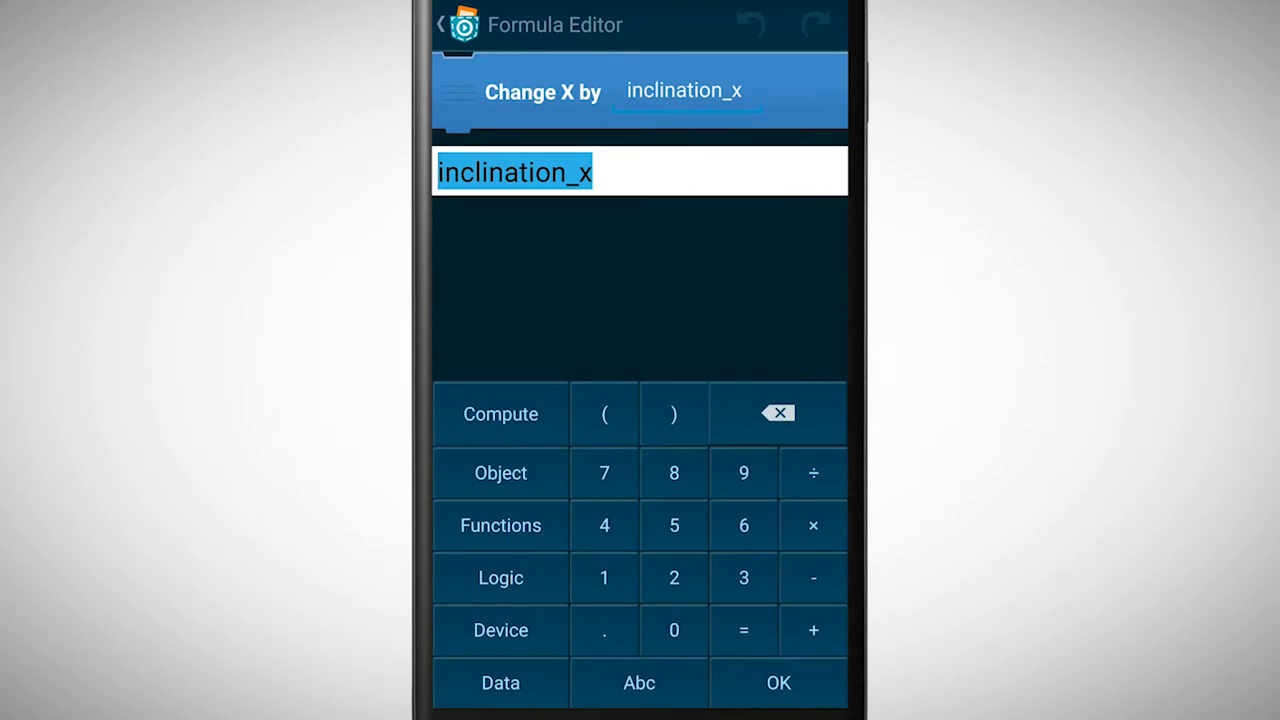
click(813, 578)
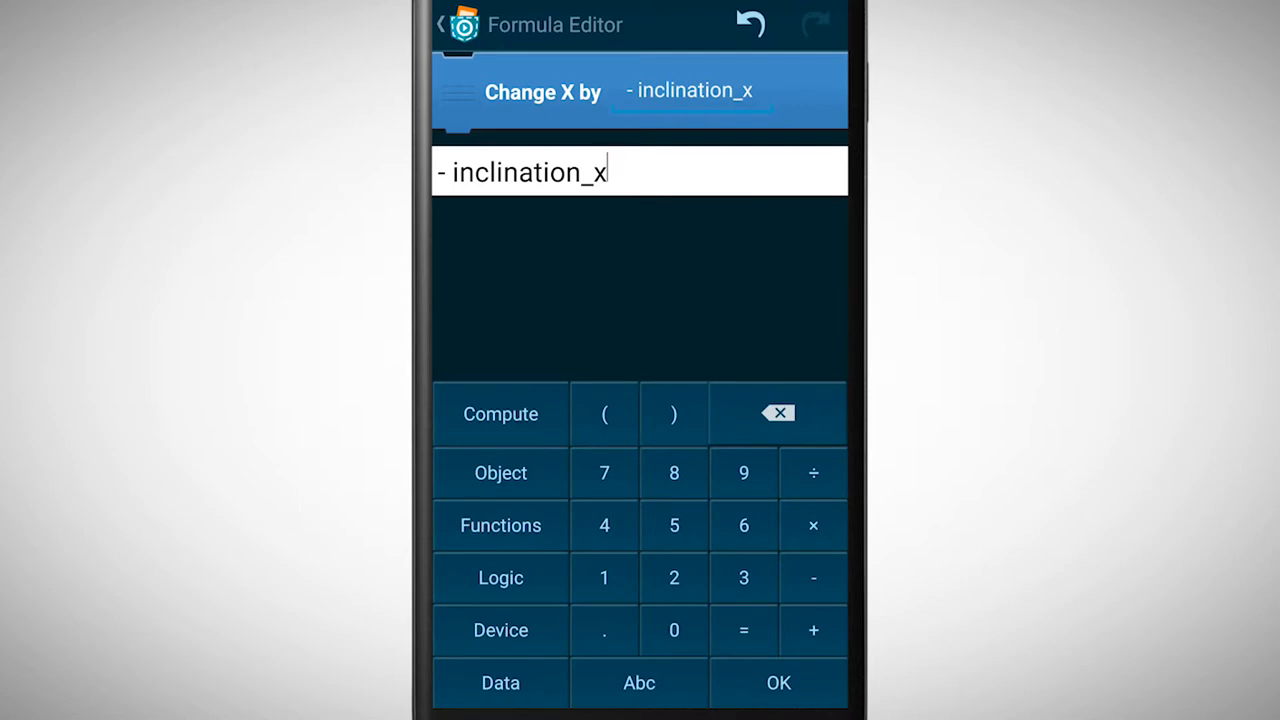
click(778, 683)
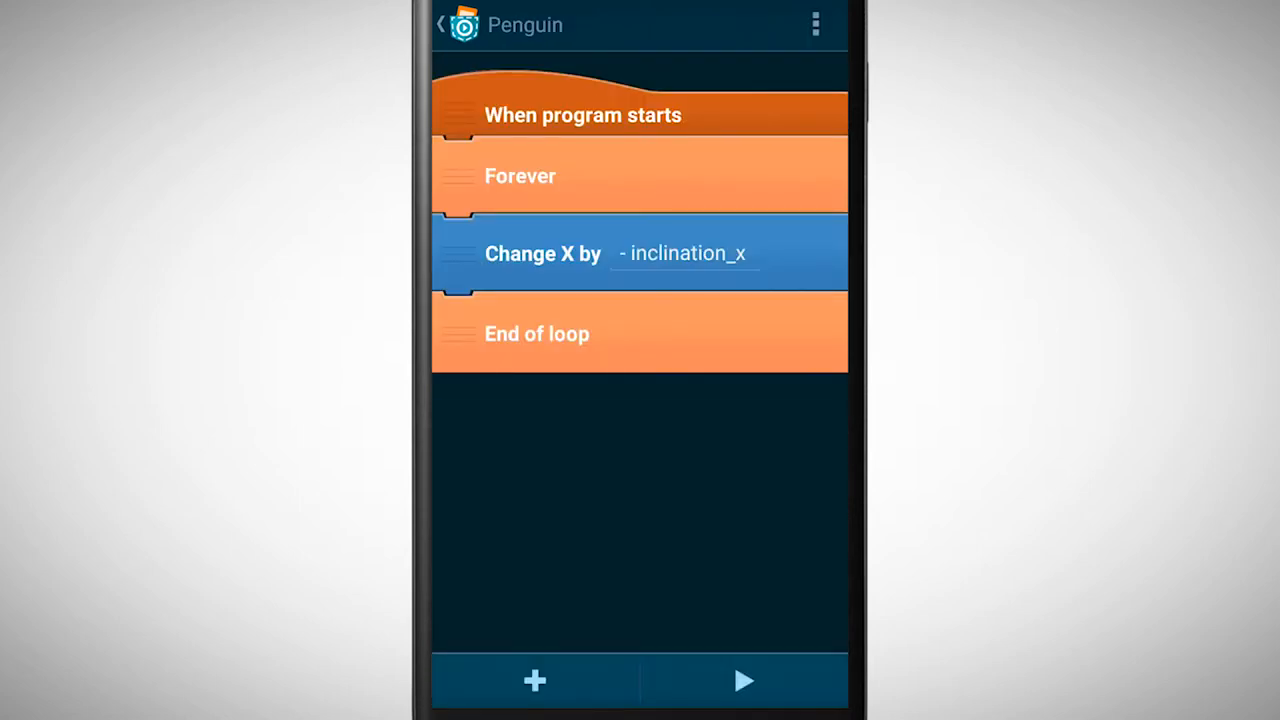
click(744, 681)
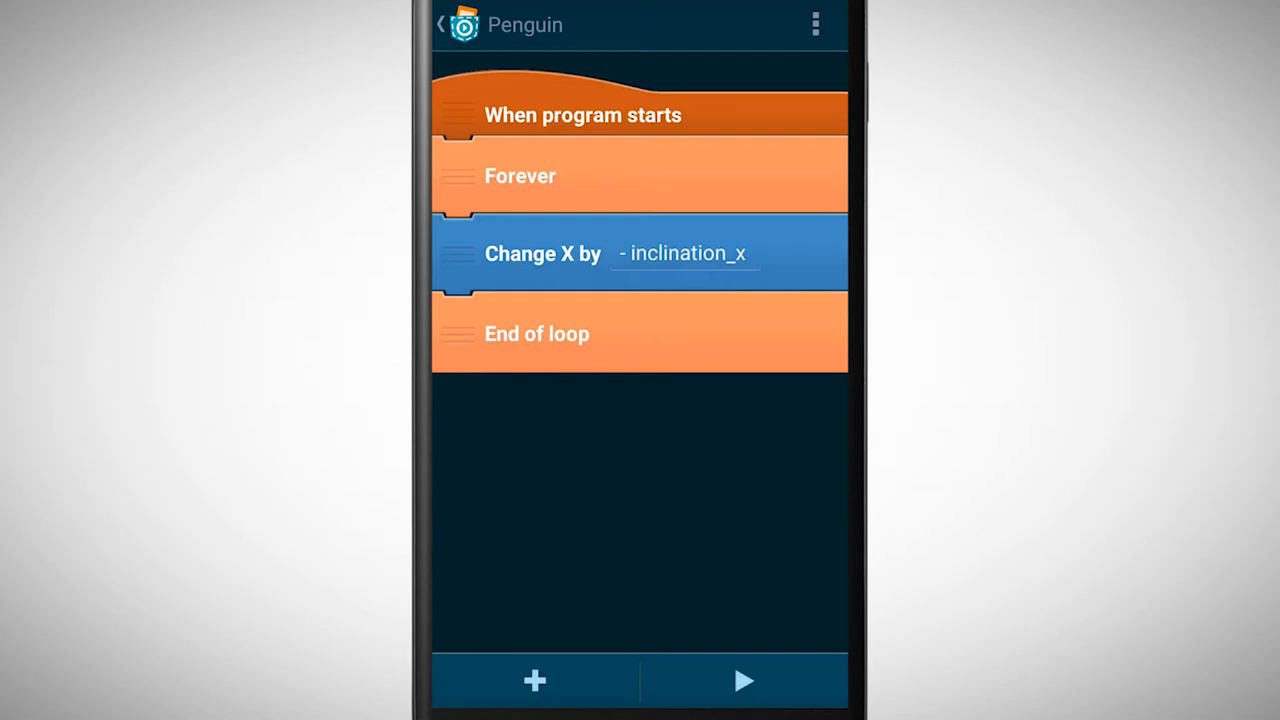
Step: Add a Change Y by - inclination_y brick inside the Forever loop
click(534, 681)
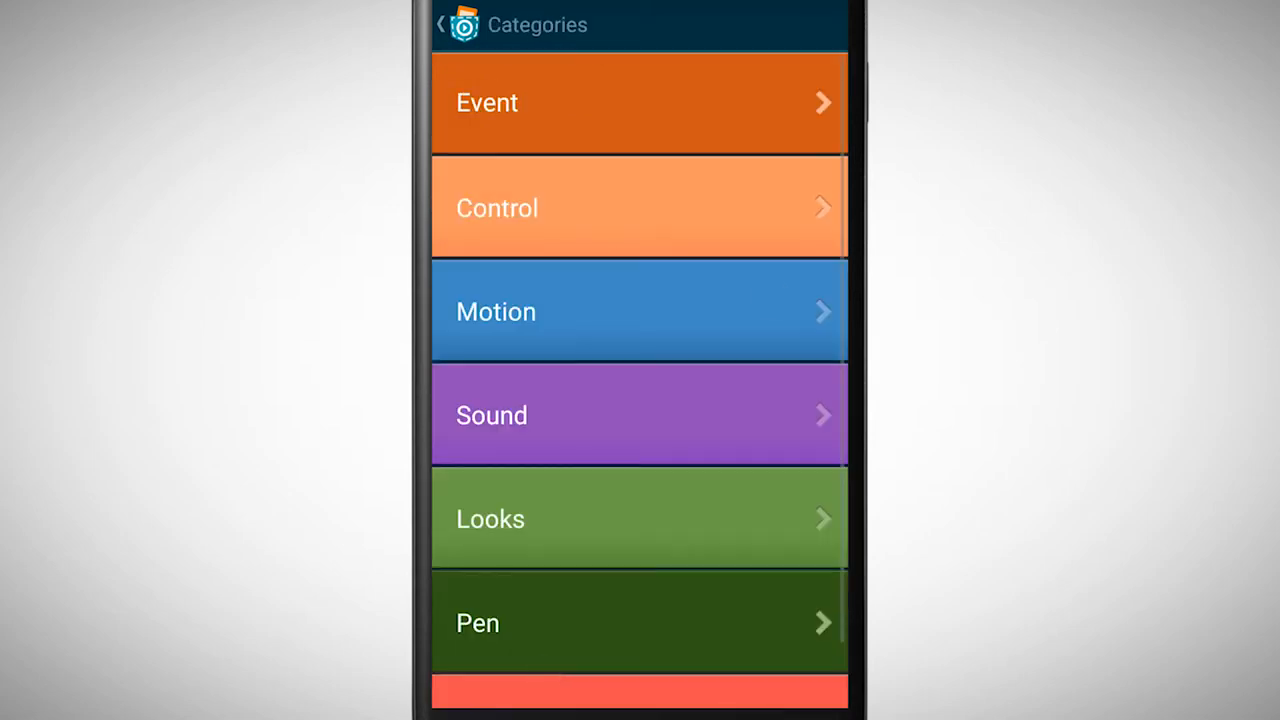
click(640, 311)
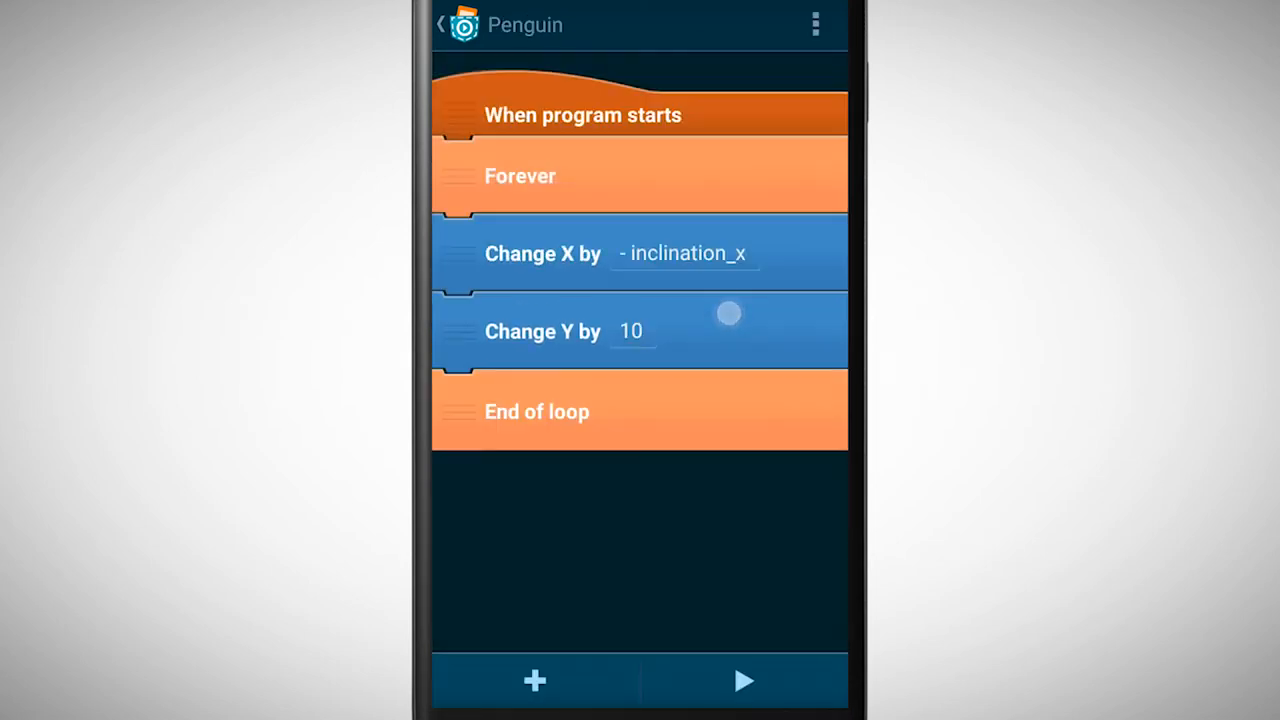
click(631, 331)
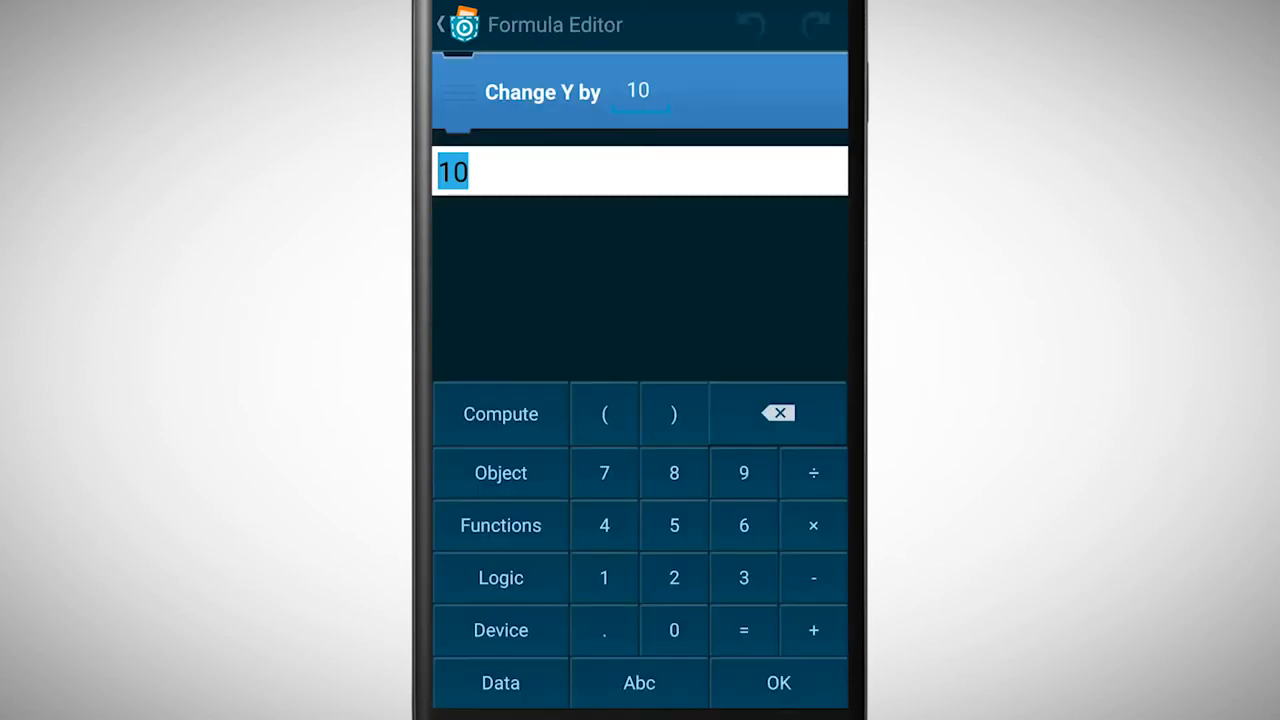
click(500, 630)
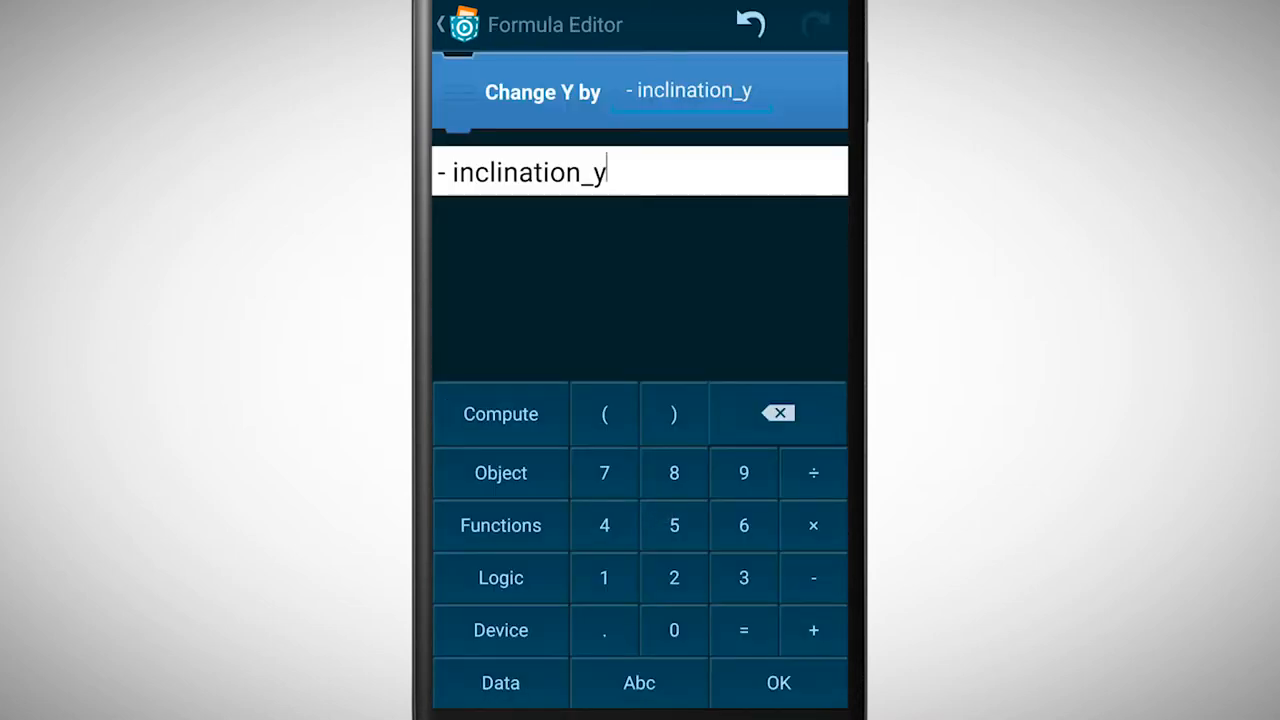
click(778, 683)
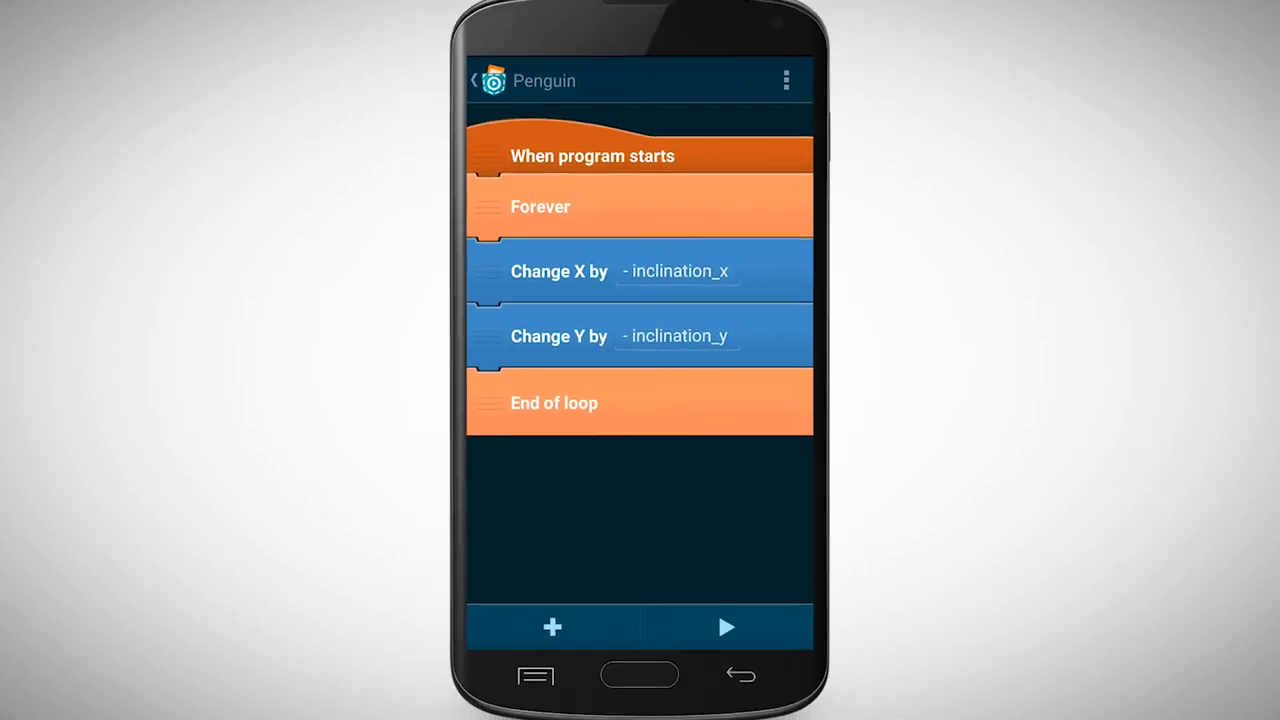
click(726, 627)
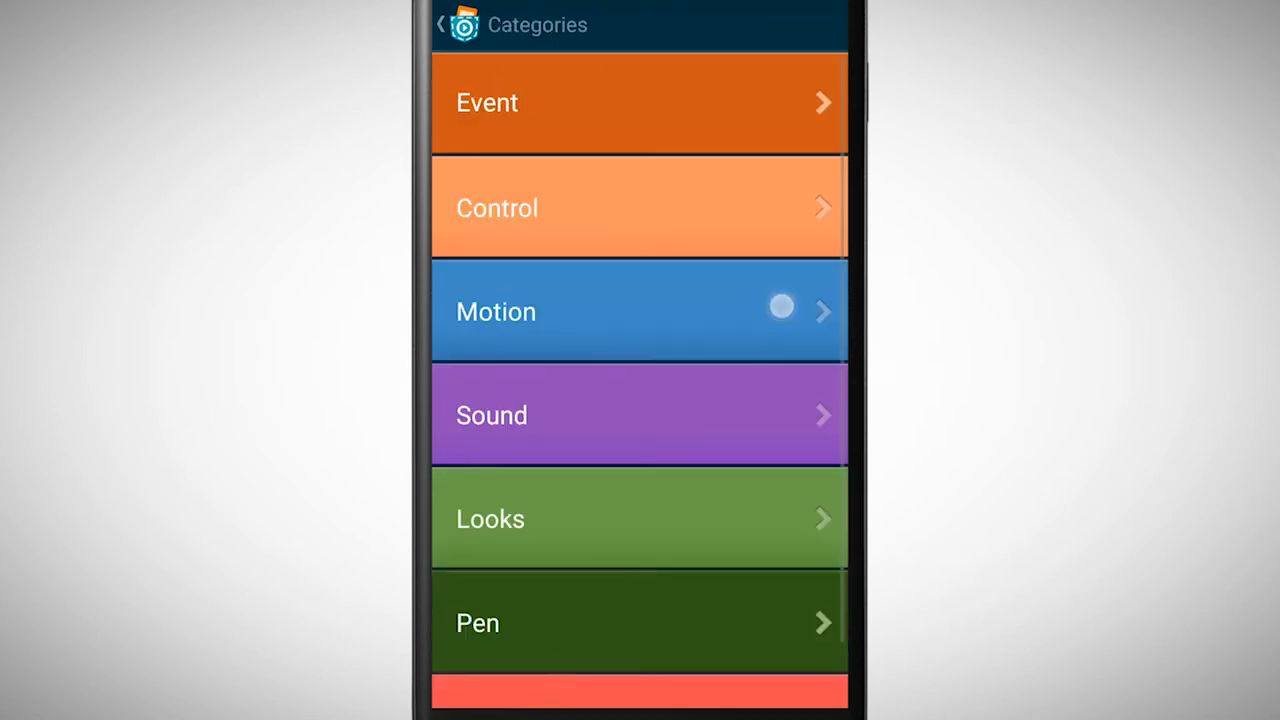
Step: Place a Motion If on edge, bounce brick below Change Y in the loop
click(640, 311)
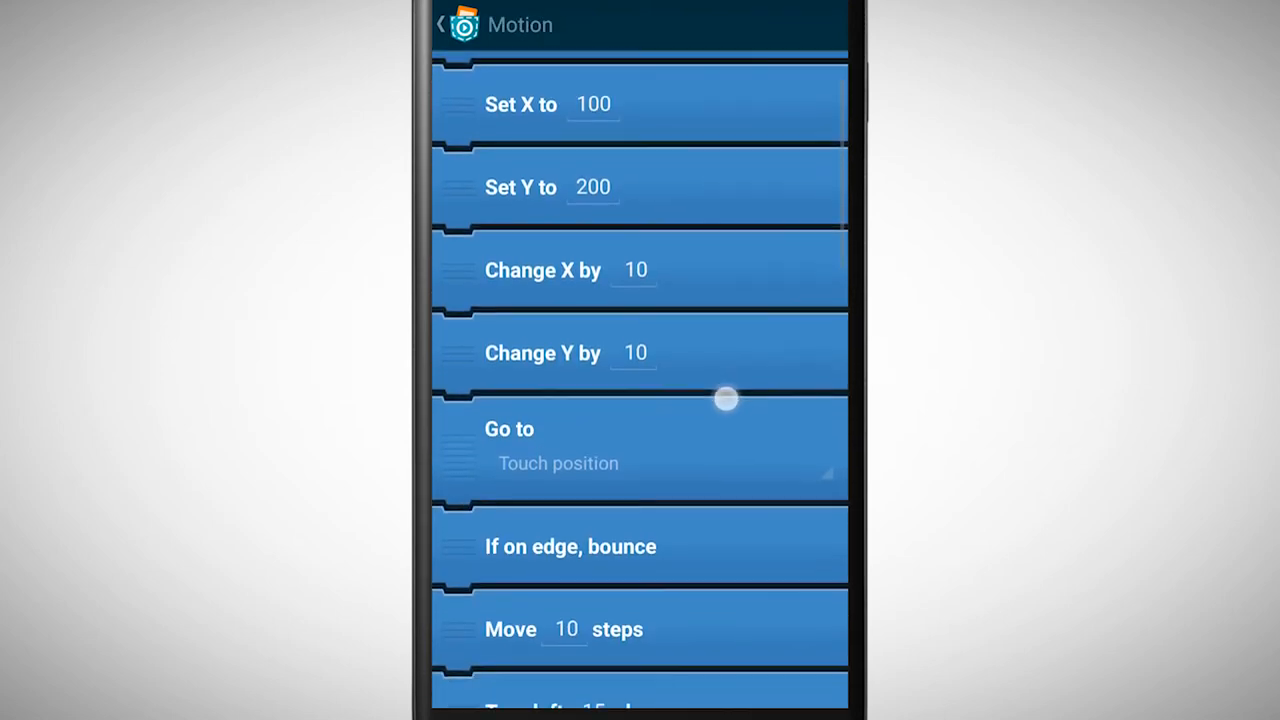
click(438, 24)
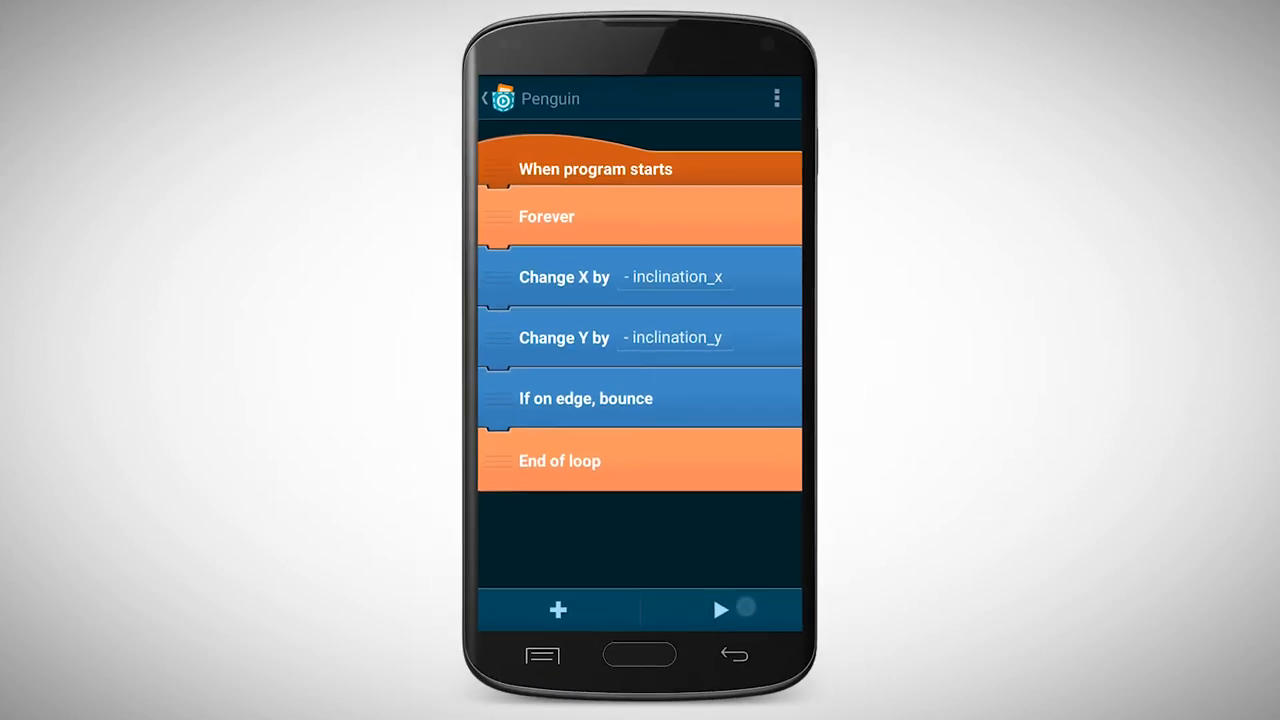
click(719, 609)
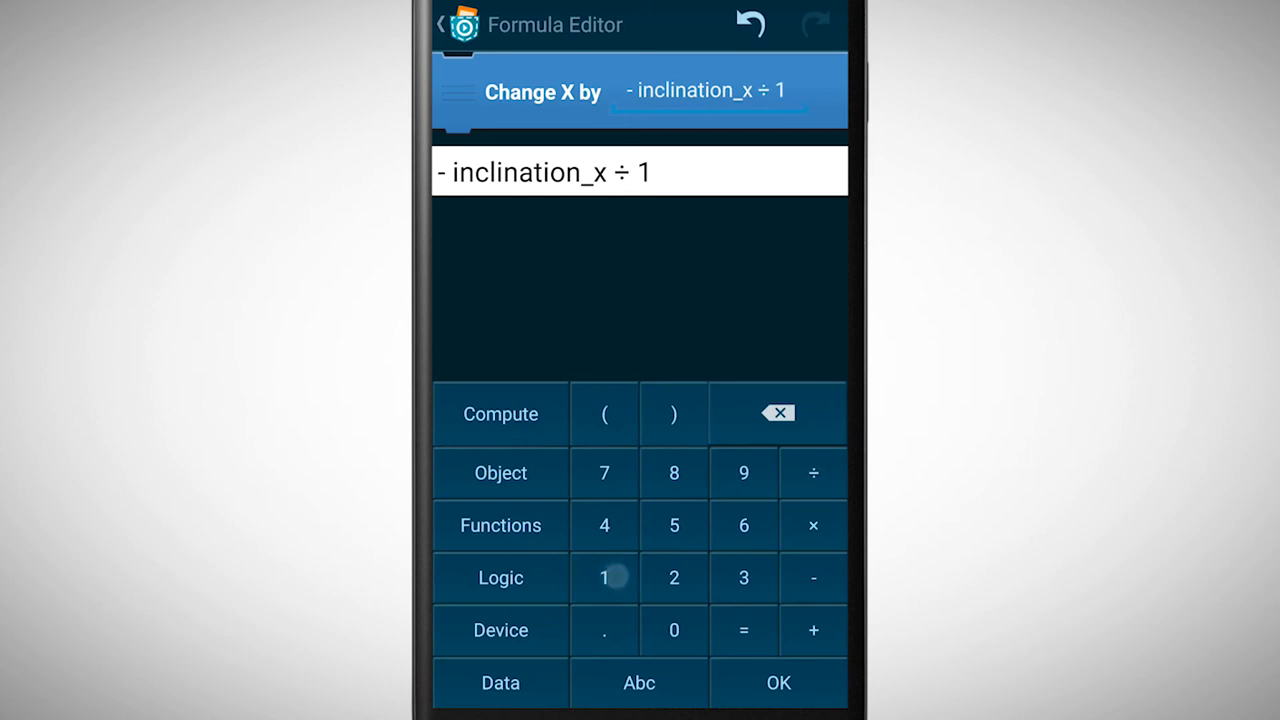
Step: Confirm the formulas so both movement bricks divide inclination by 10
click(778, 682)
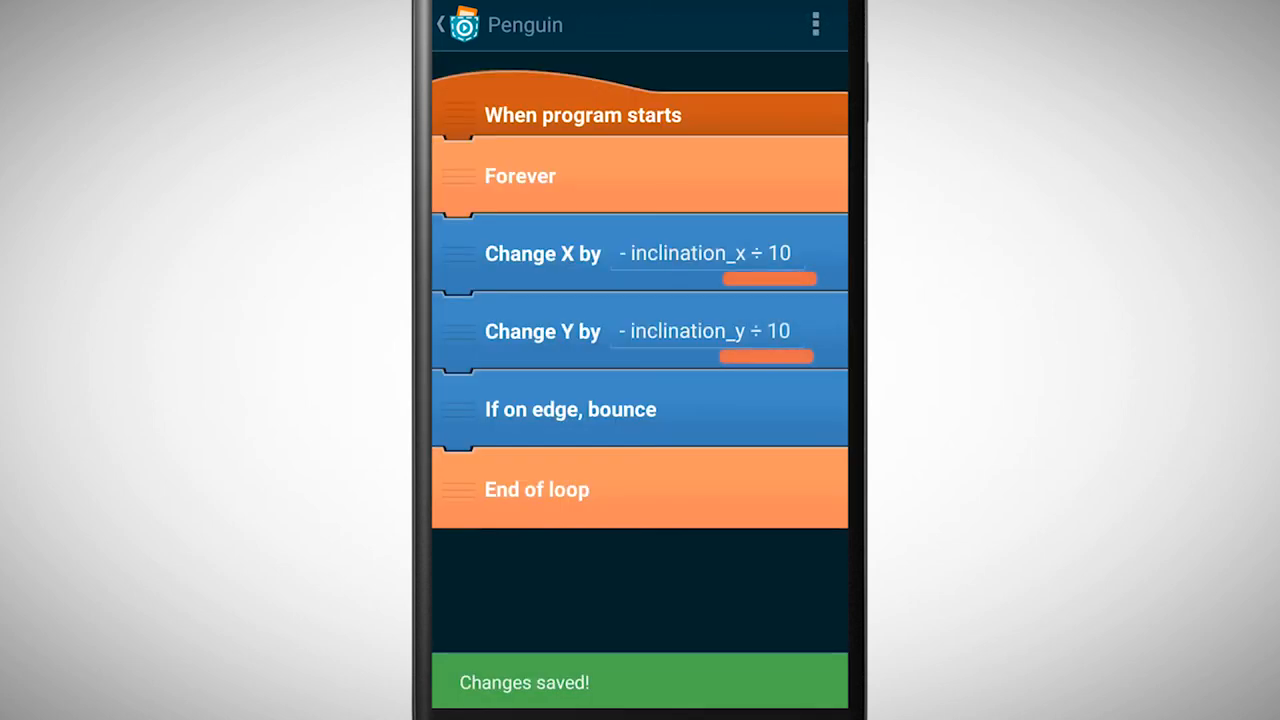